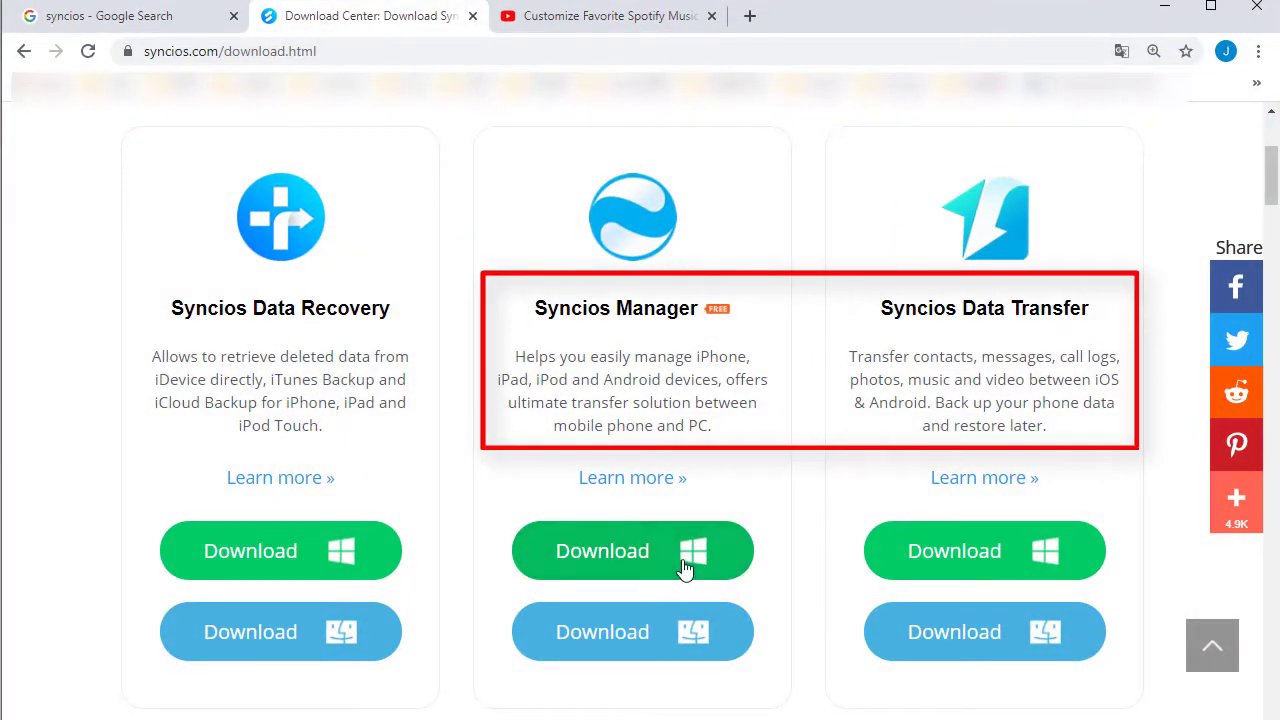
mouse_move(668, 636)
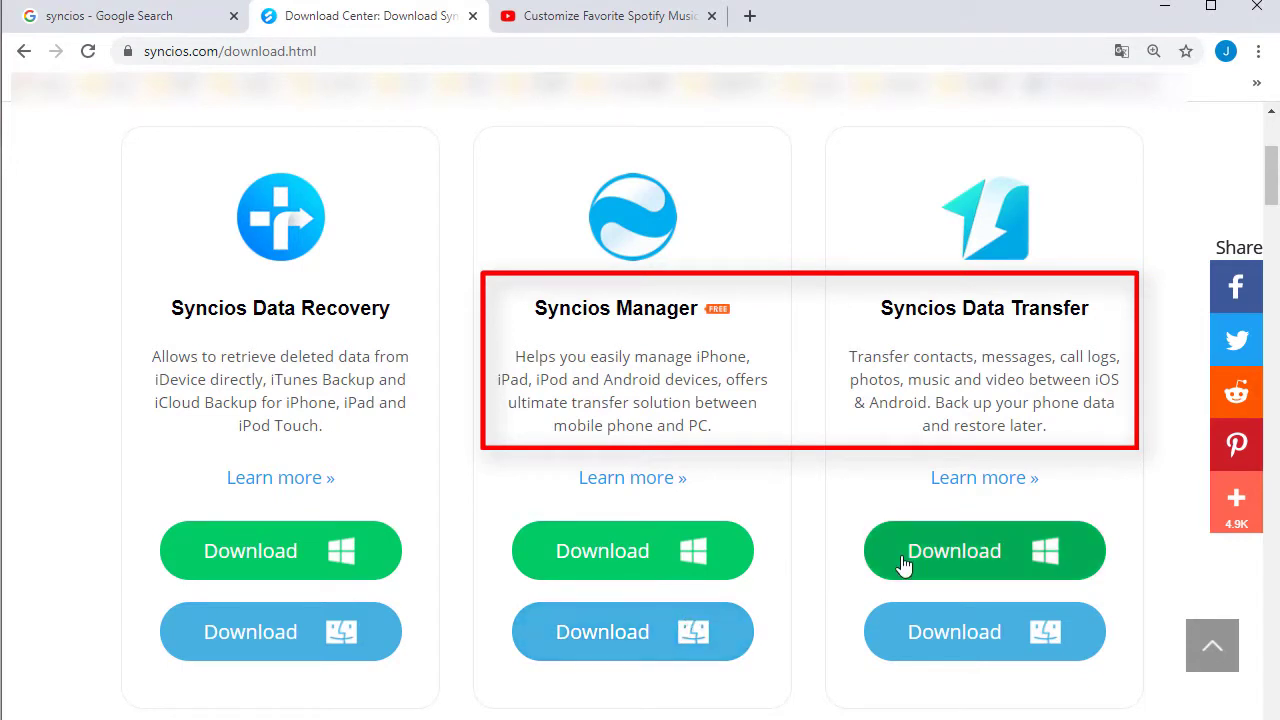
mouse_move(916, 644)
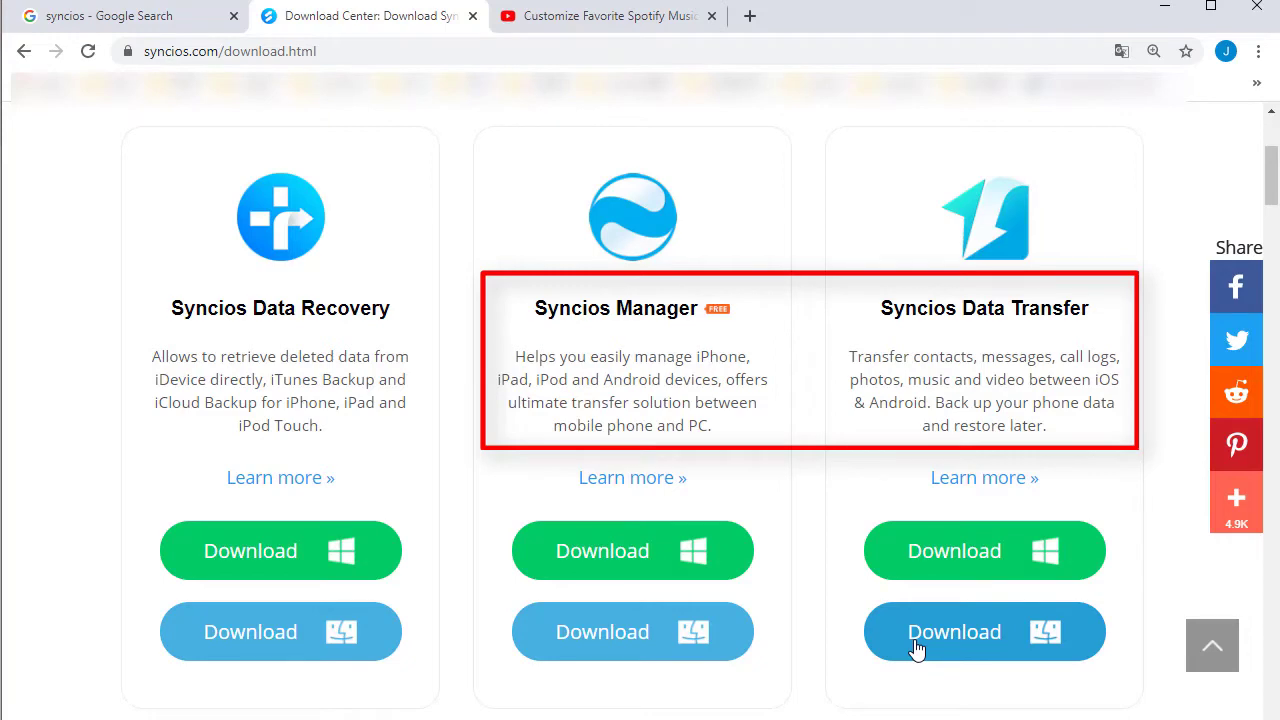
mouse_move(1164, 32)
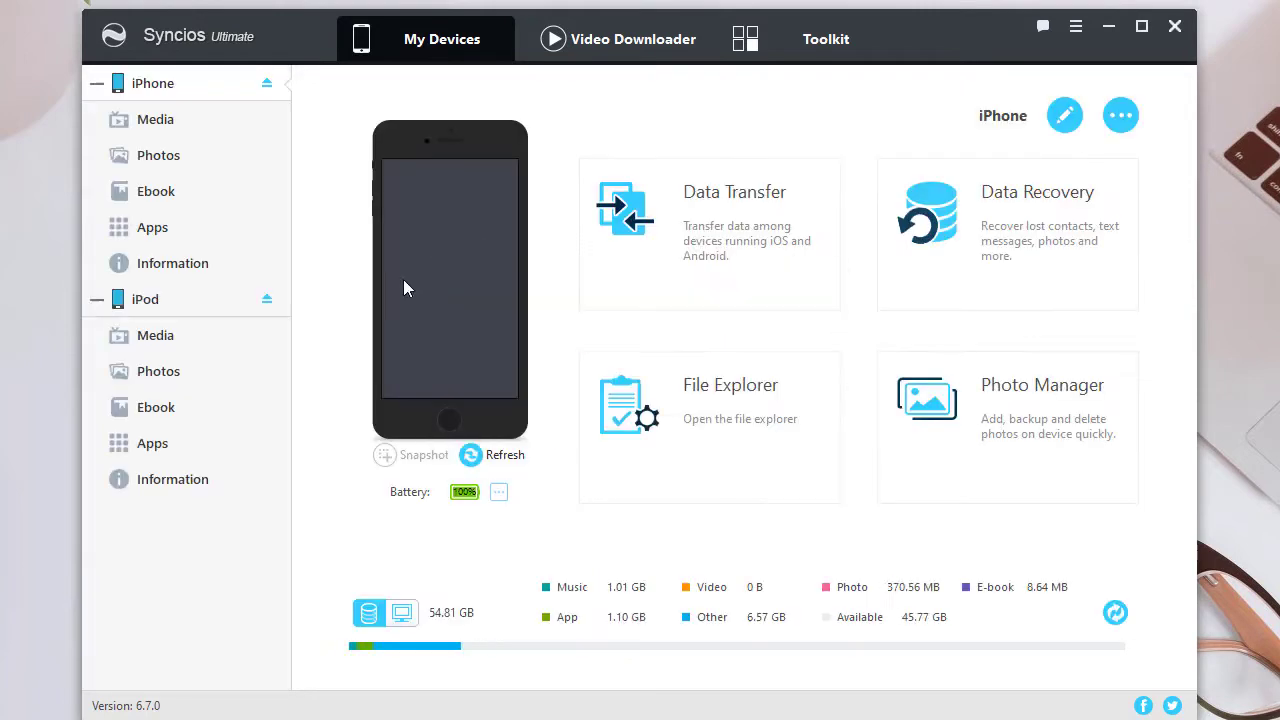
Export both songs from the iPod's Media > Music library to the Desktop\music folder.
left_click(156, 336)
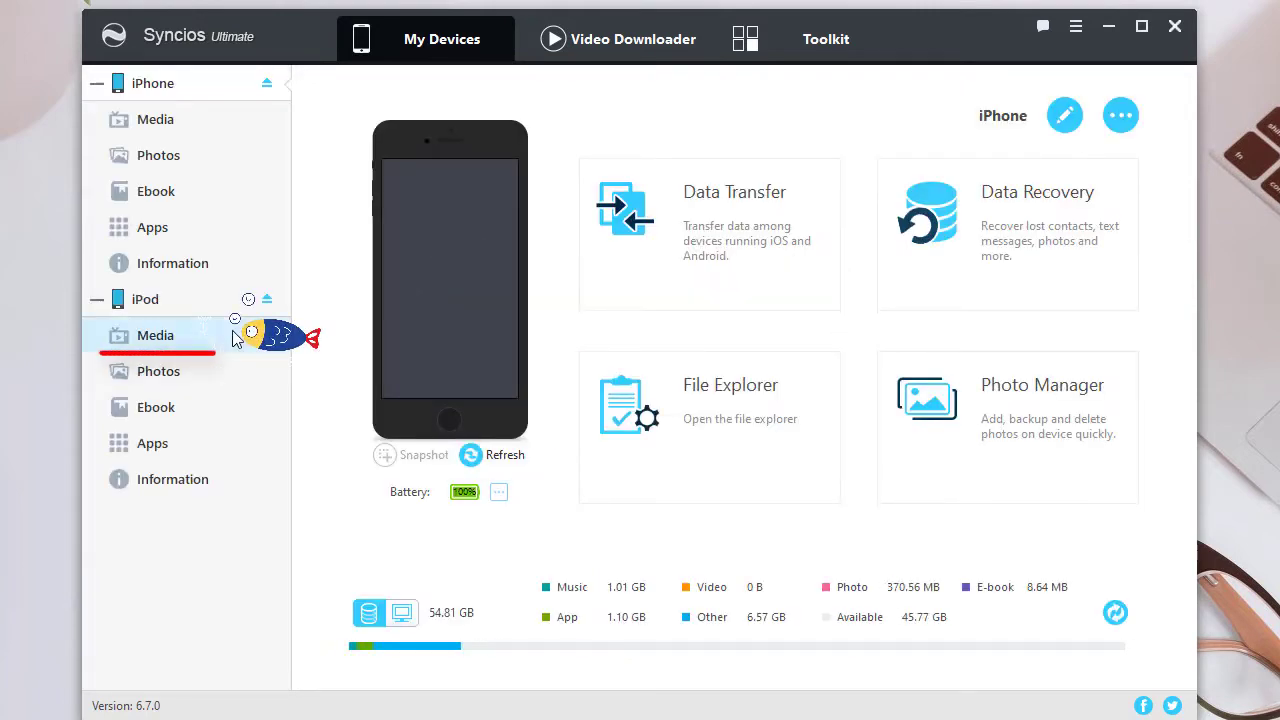
left_click(156, 336)
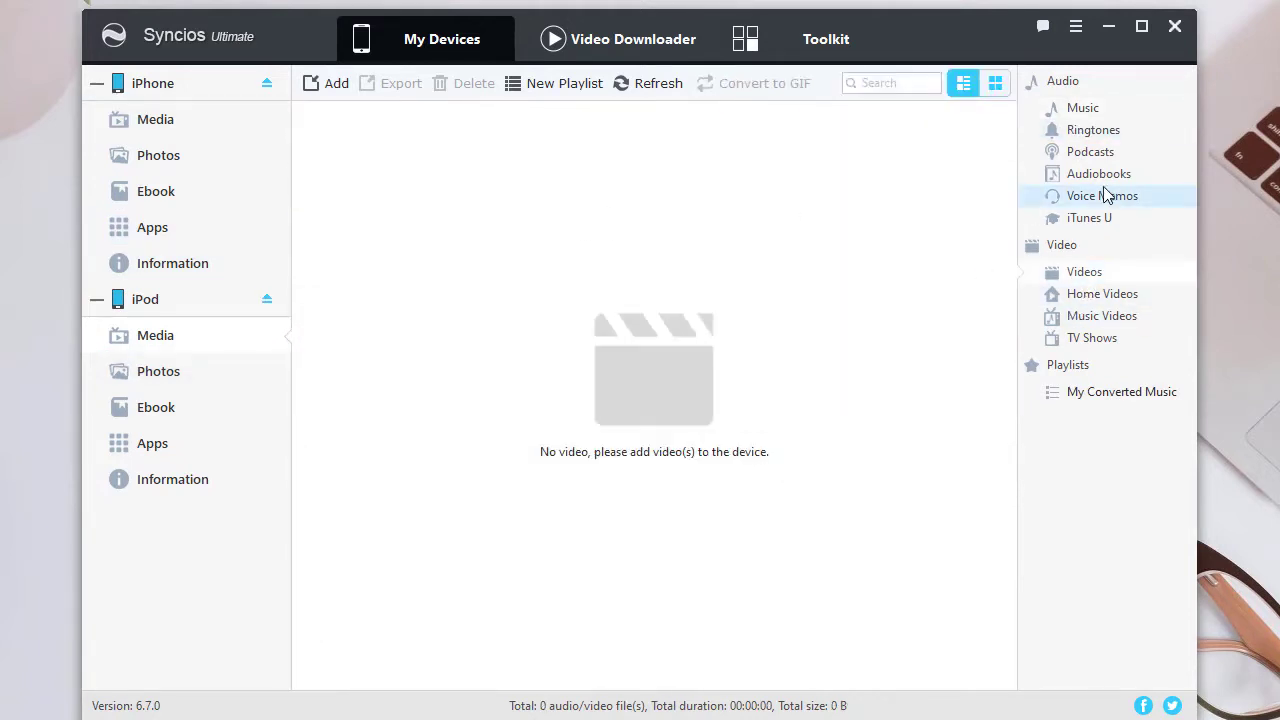
left_click(1082, 108)
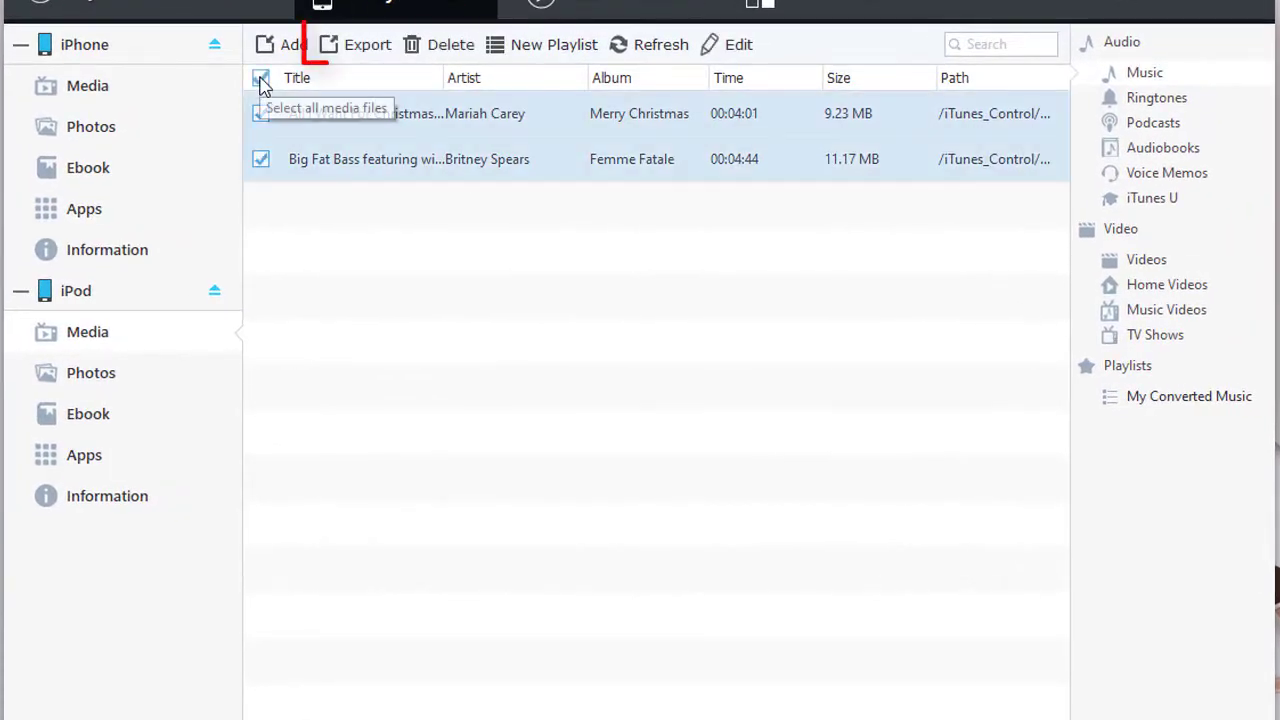
left_click(260, 78)
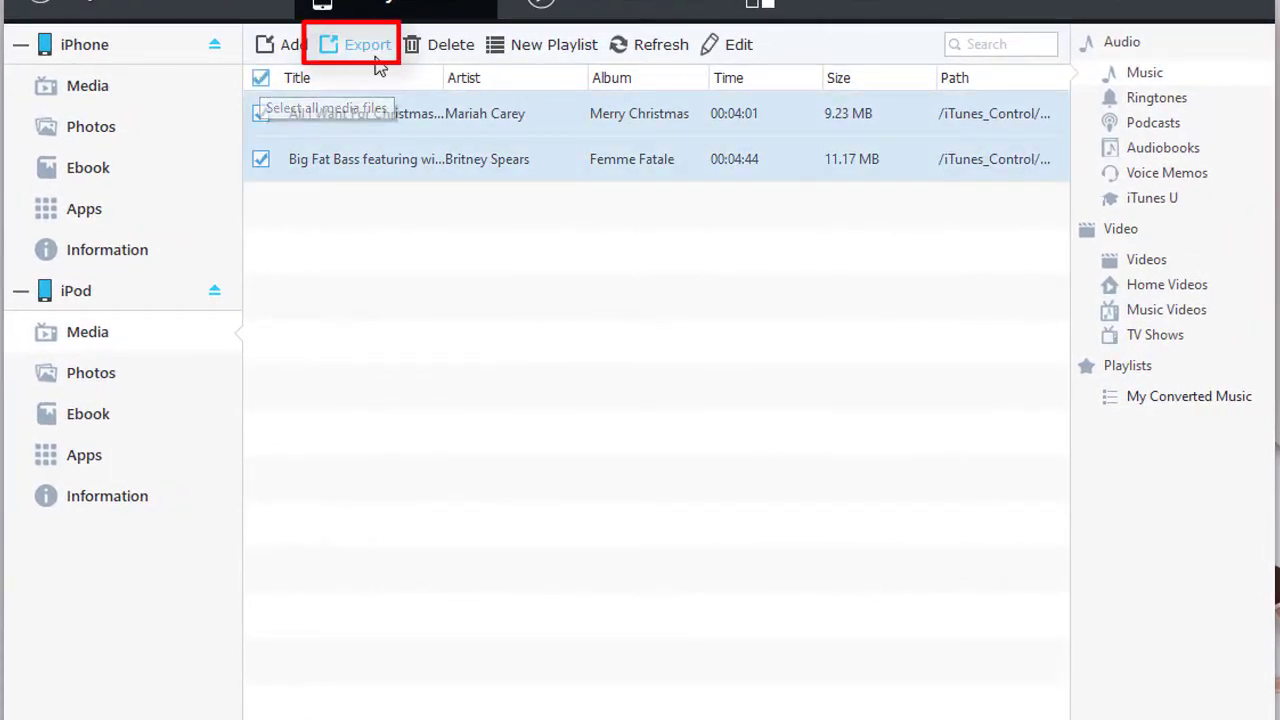
left_click(368, 44)
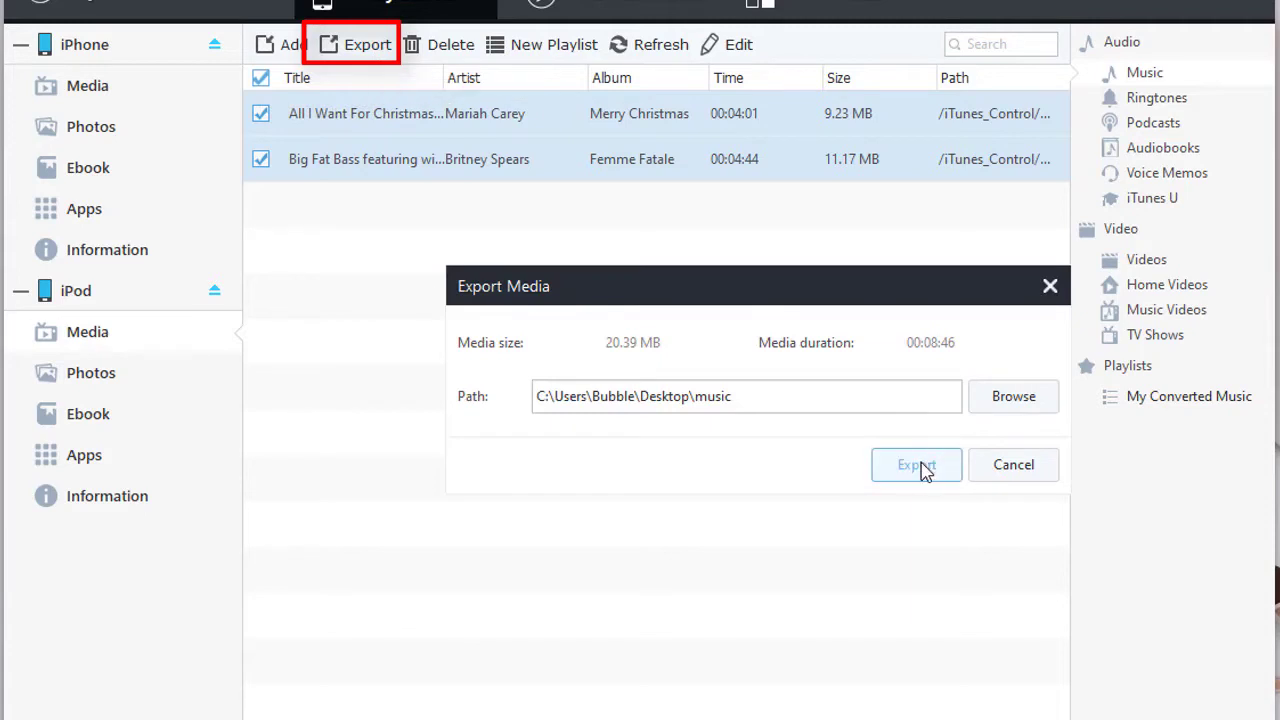
left_click(916, 464)
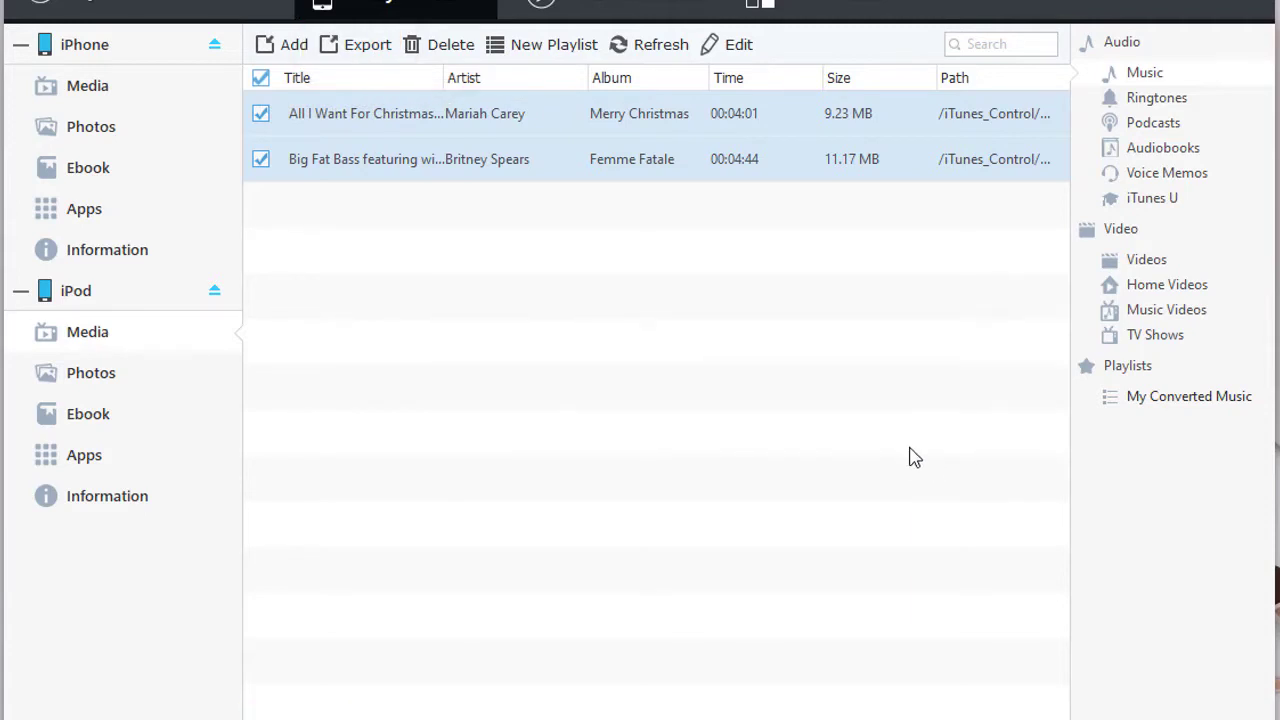
mouse_move(272, 300)
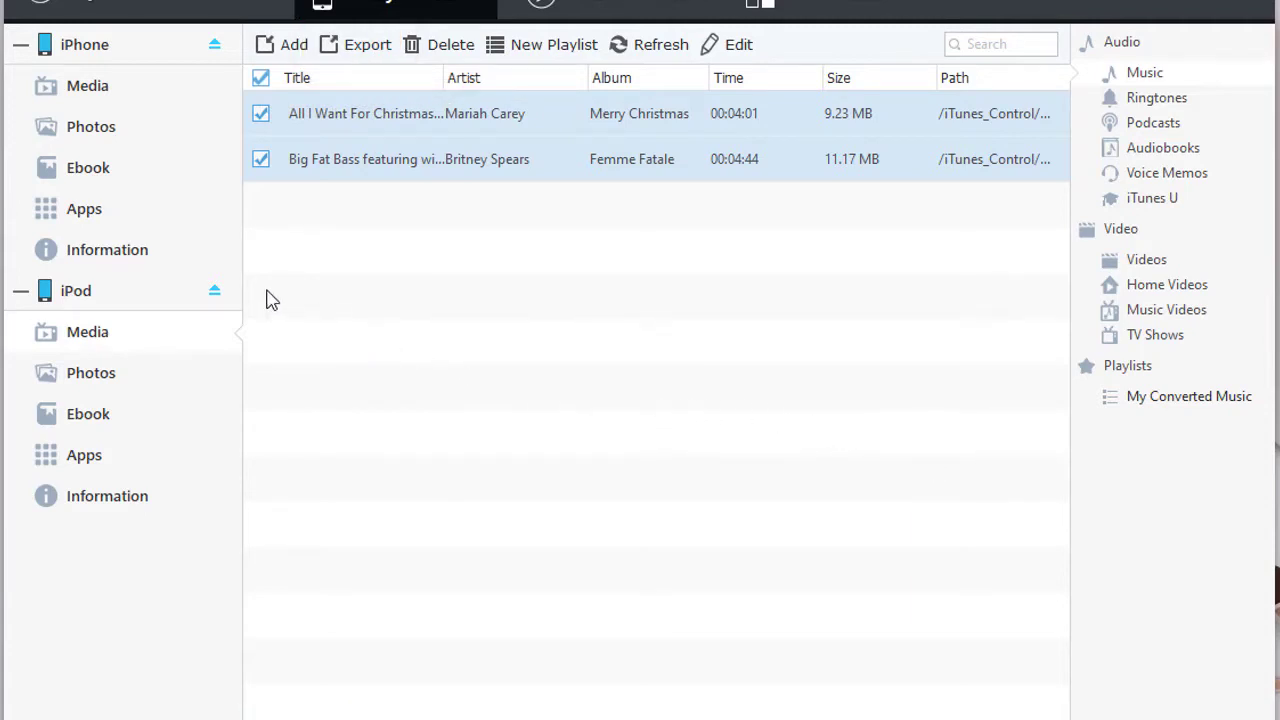
Start adding song files to the iPhone's media library, browsing to the Desktop music folder.
left_click(88, 84)
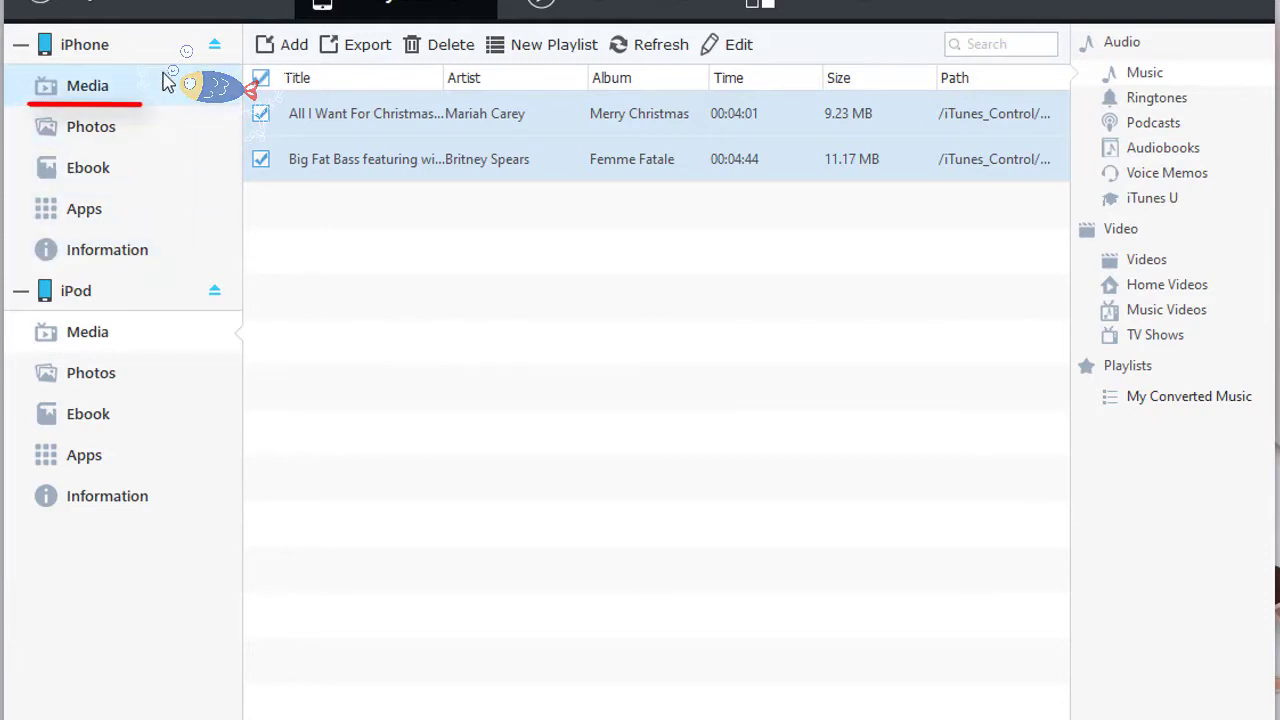
left_click(88, 84)
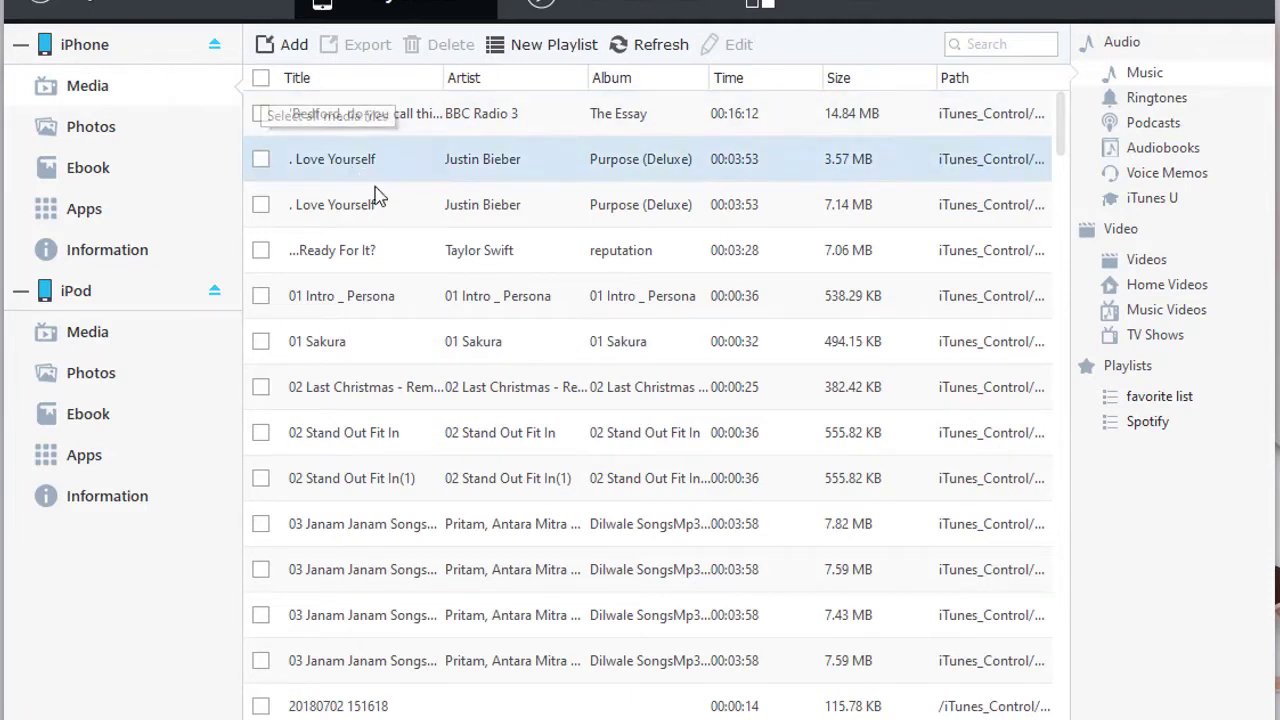
left_click(292, 44)
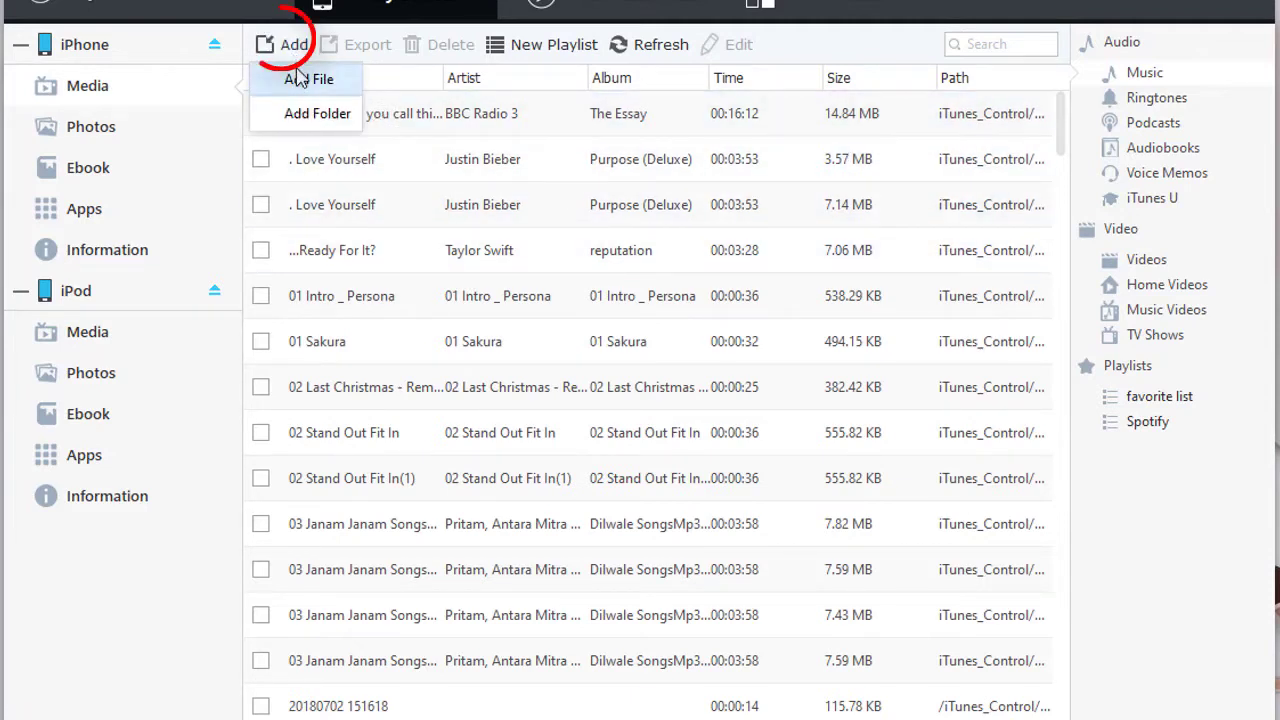
left_click(318, 80)
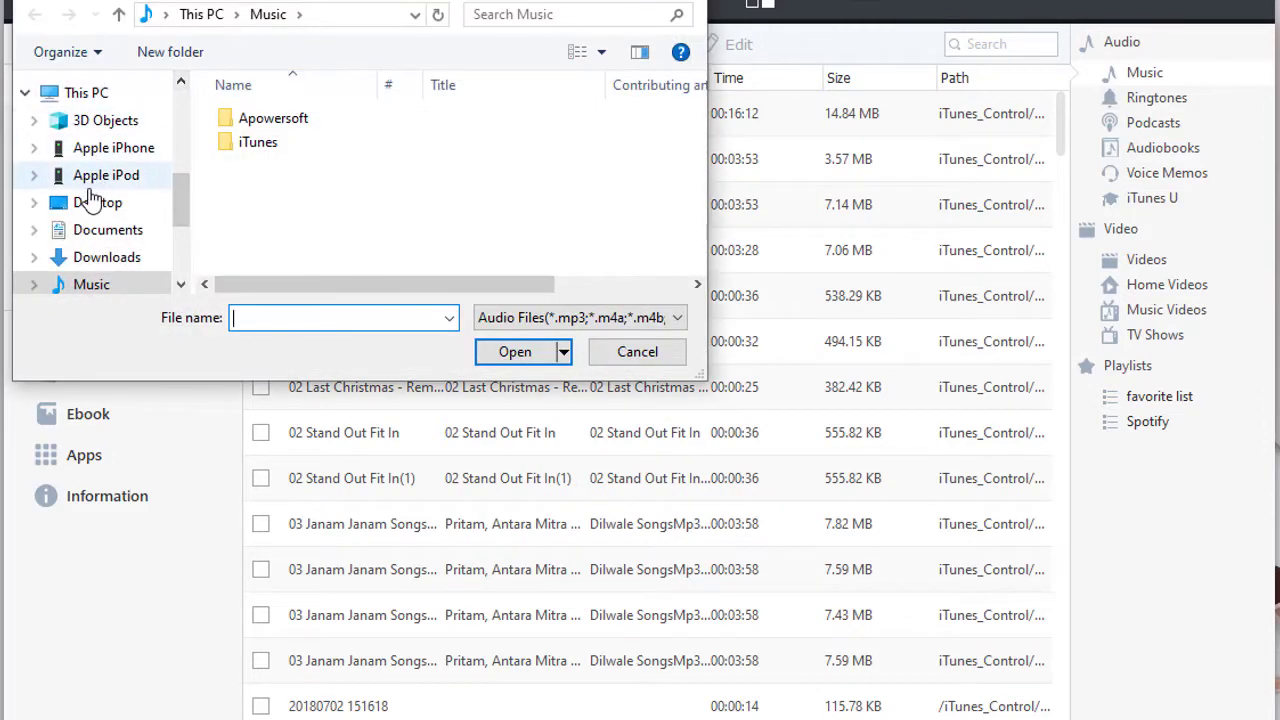
left_click(96, 202)
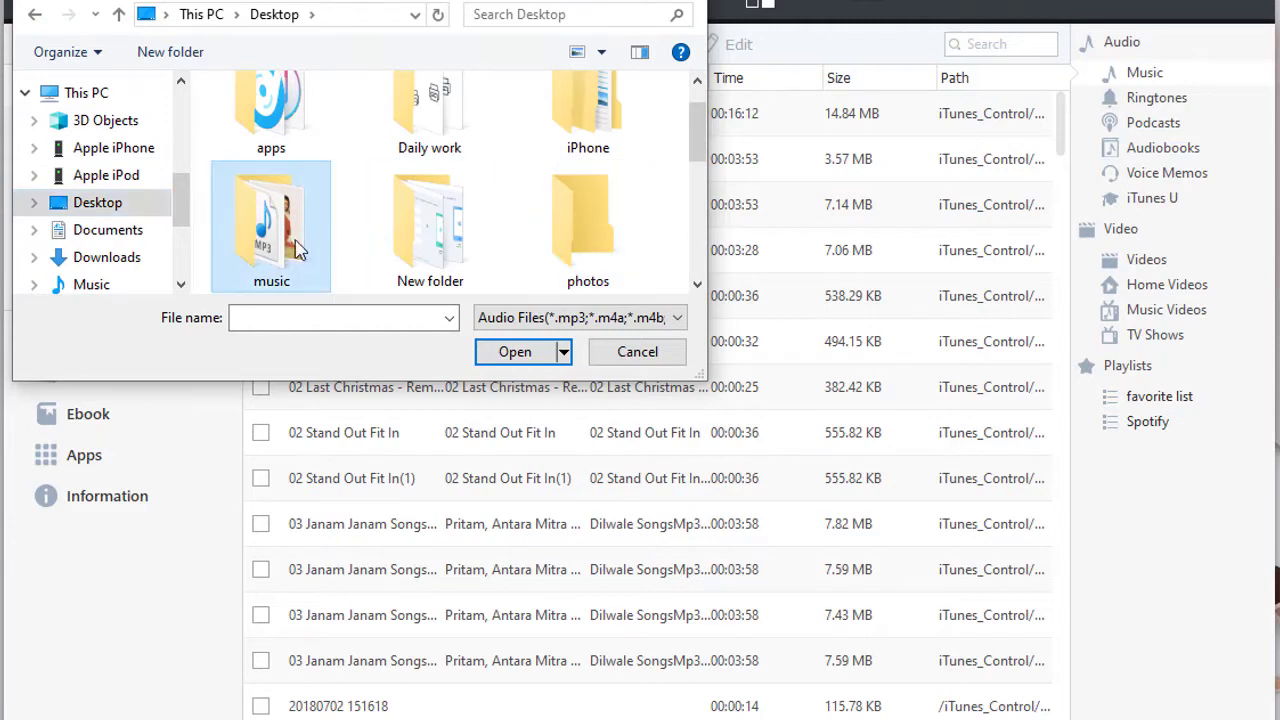
double_click(270, 224)
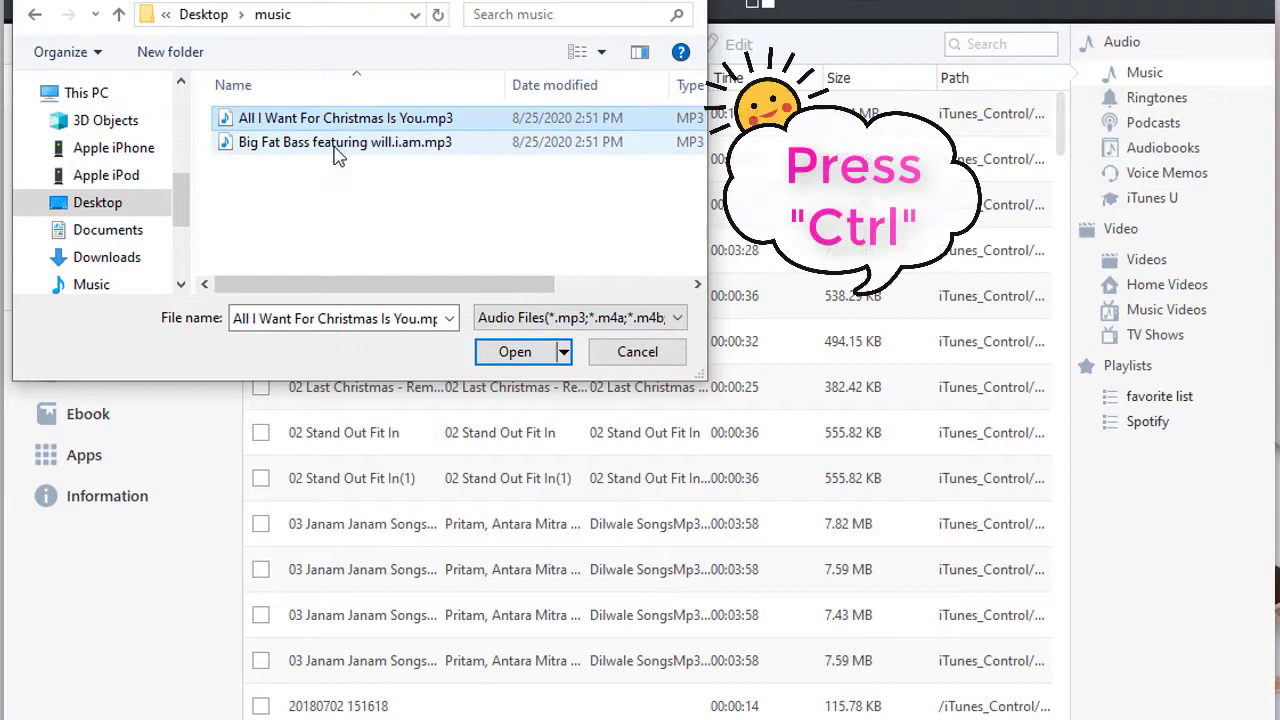
Import All I Want For Christmas Is You.mp3 and Big Fat Bass featuring will.i.am.mp3 into the iPhone.
left_click(344, 142)
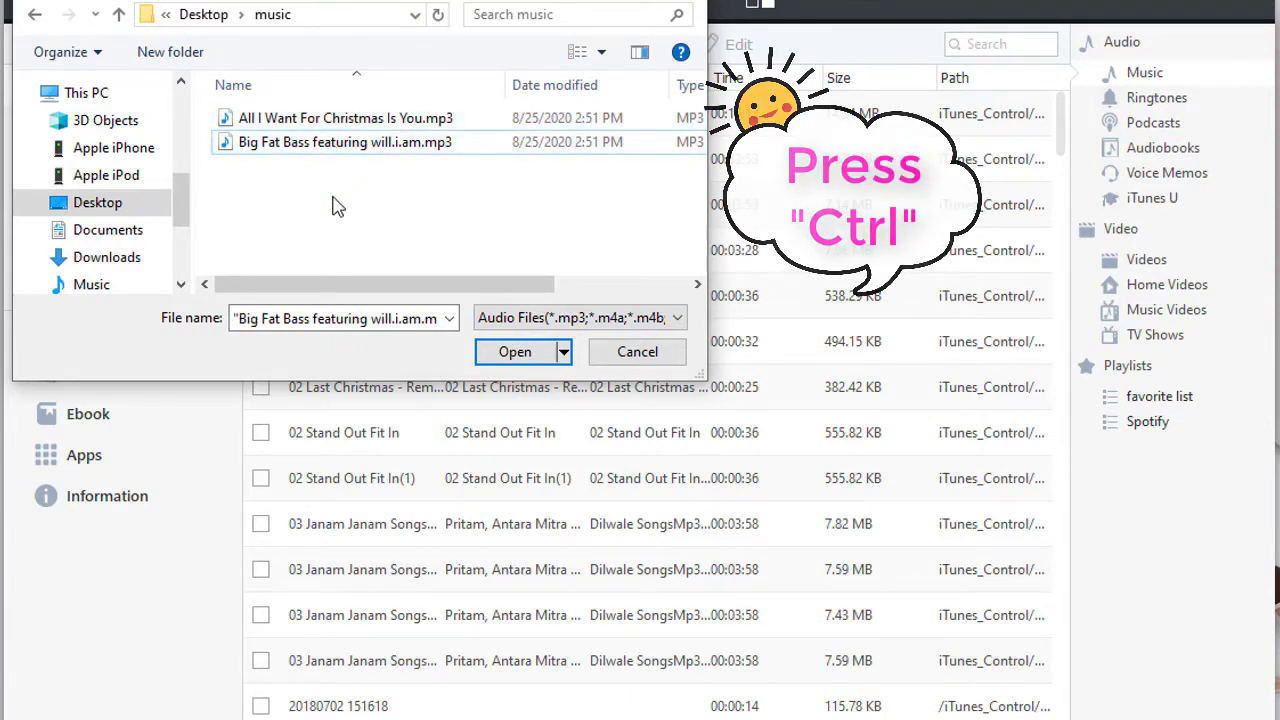
left_click(344, 118)
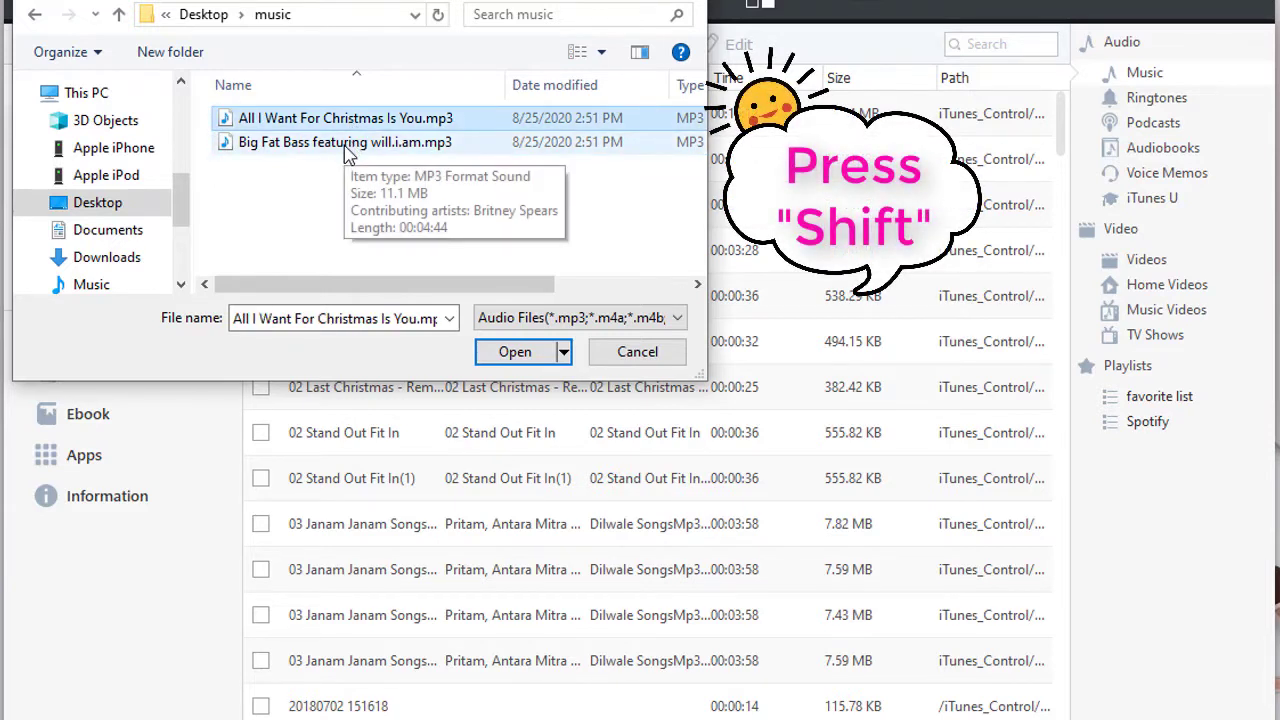
left_click(344, 140)
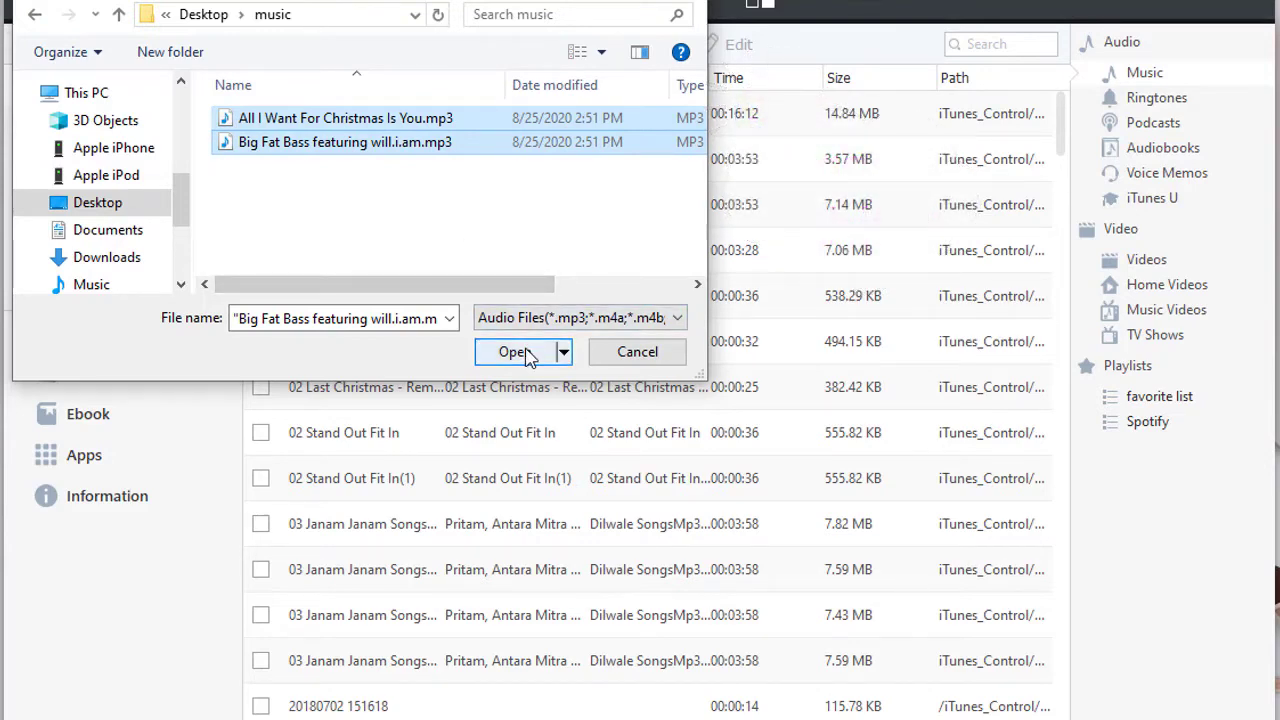
left_click(512, 352)
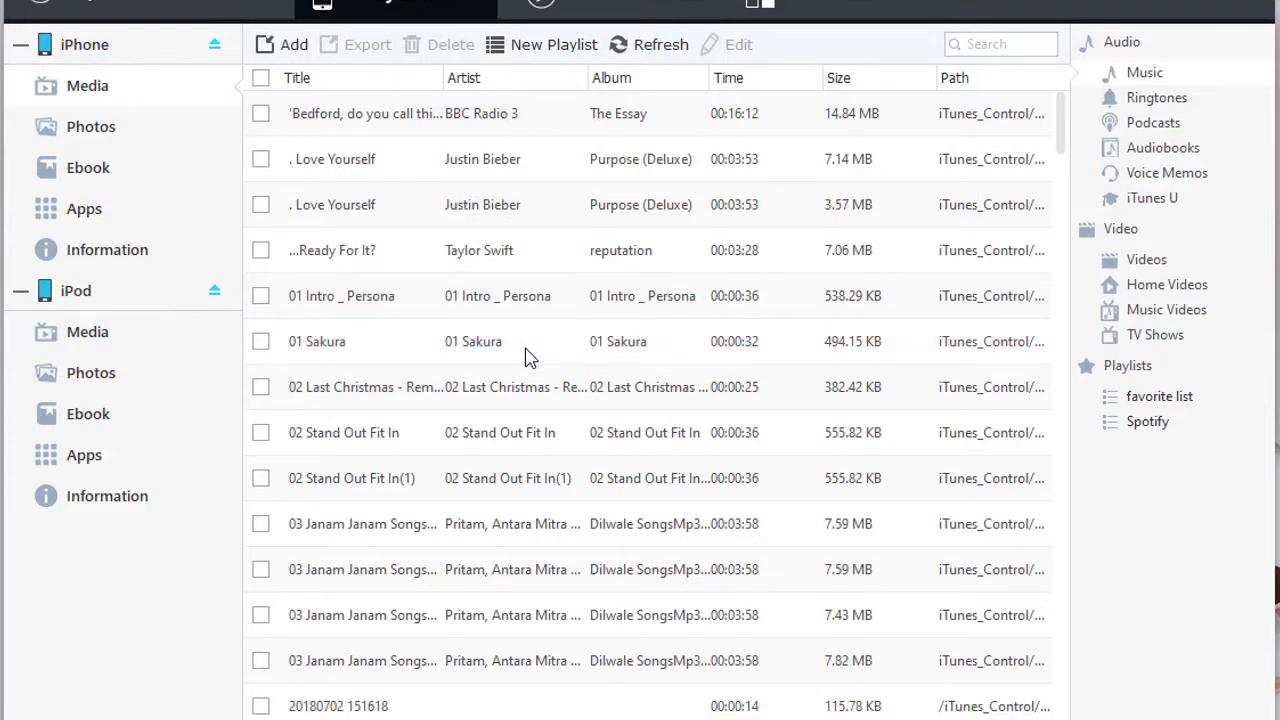
mouse_move(1258, 8)
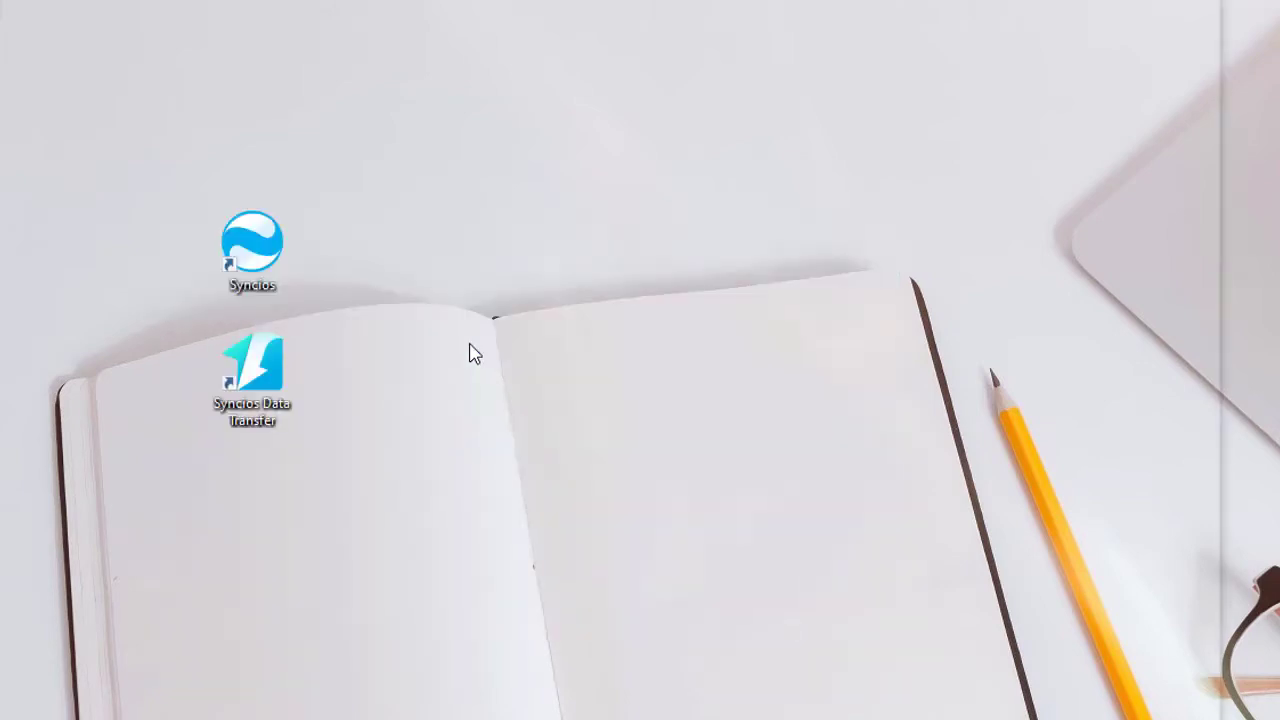
Launch Syncios Data Transfer from the desktop shortcut and switch to phone-to-phone transfer mode.
double_click(252, 370)
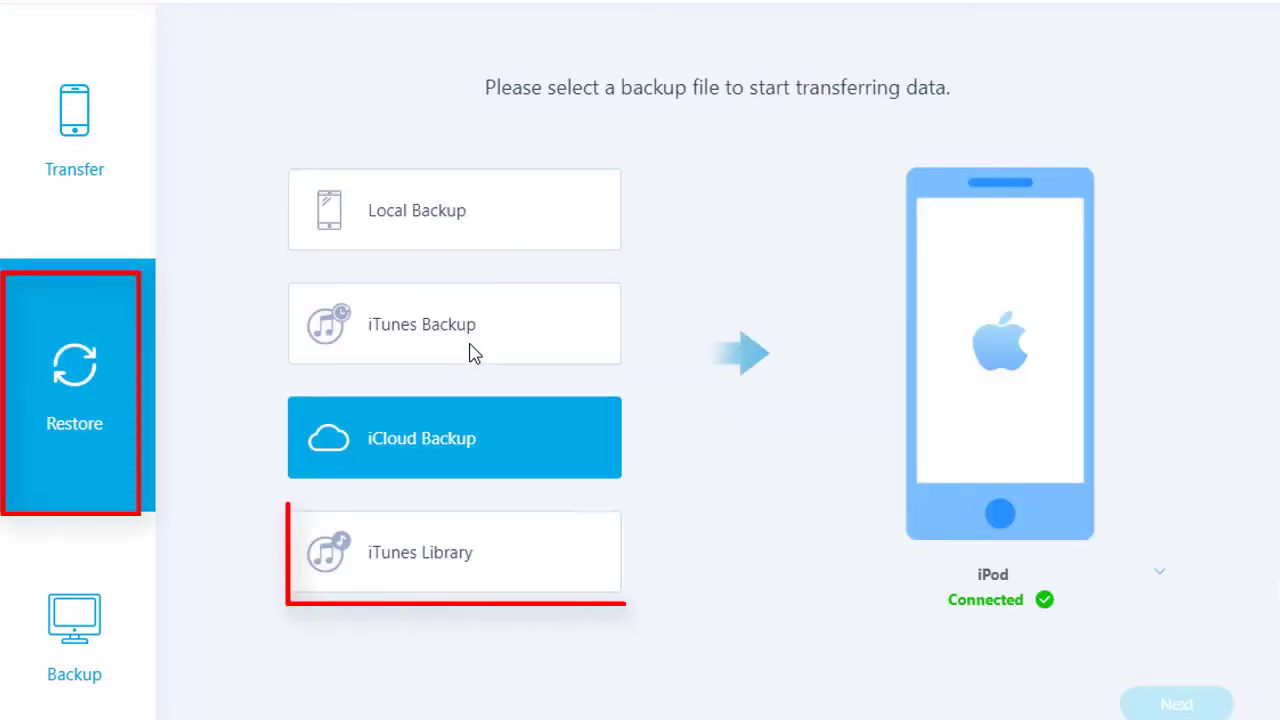
left_click(452, 552)
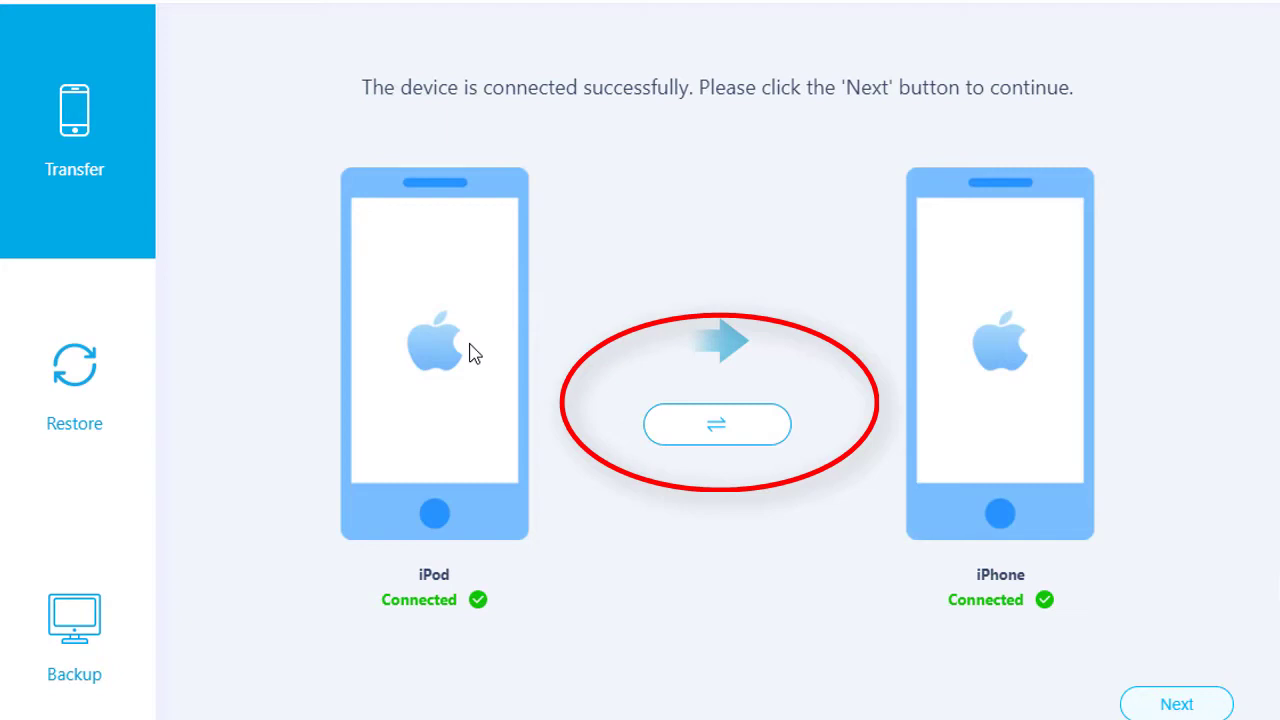
Keep the iPod as source and iPhone as target, then continue to the data-type selection.
left_click(716, 424)
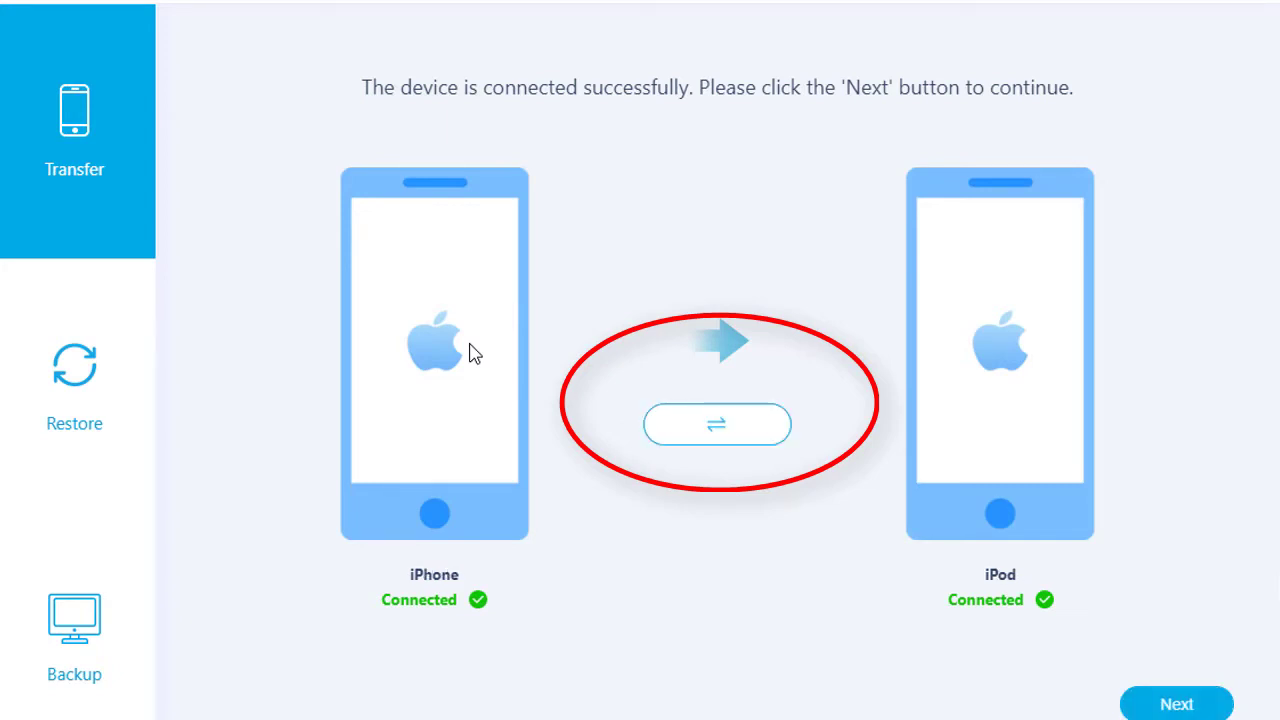
left_click(716, 424)
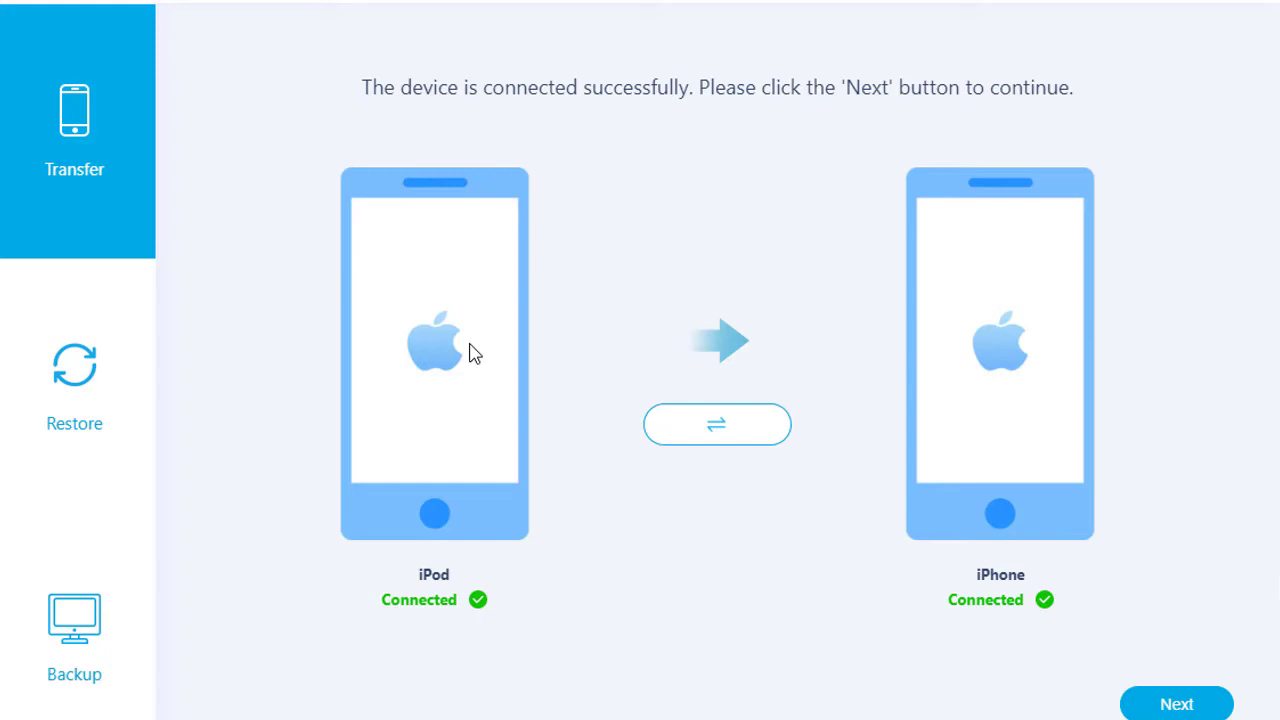
left_click(1176, 704)
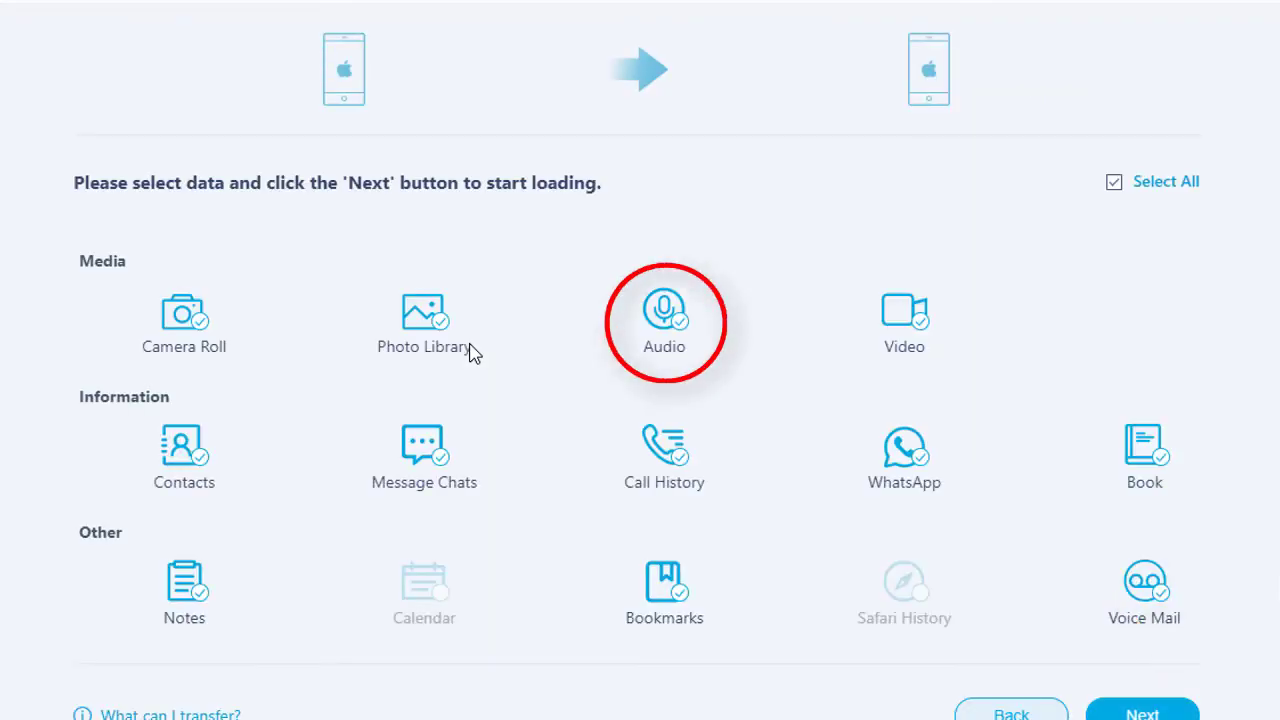
Transfer only Audio from iPod to iPhone, skipping 2 duplicates, and dismiss the completion report.
left_click(1112, 180)
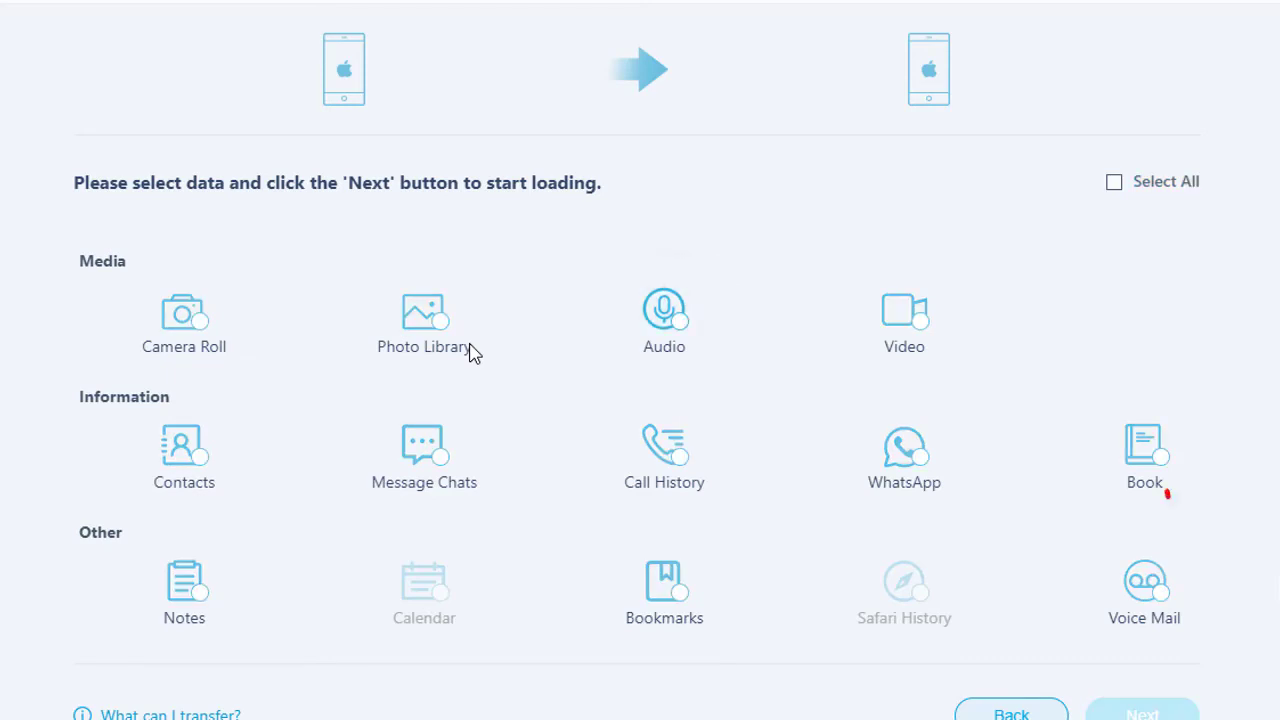
left_click(664, 310)
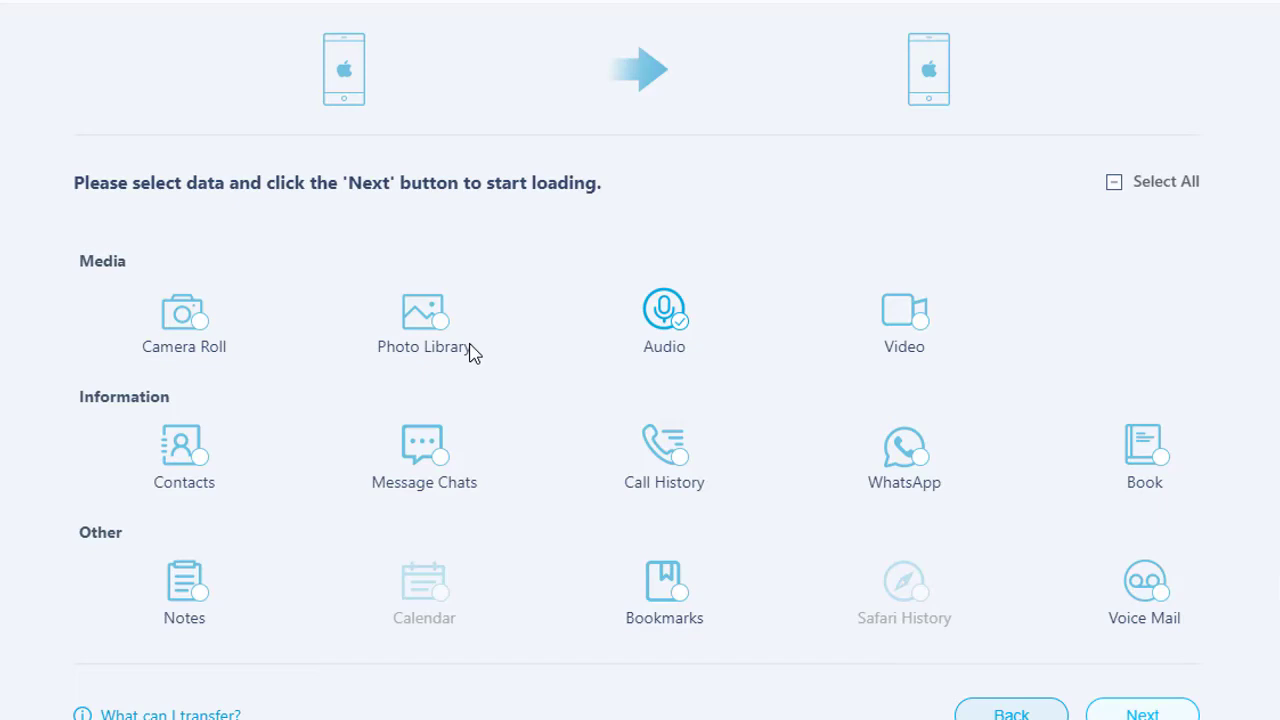
left_click(1142, 712)
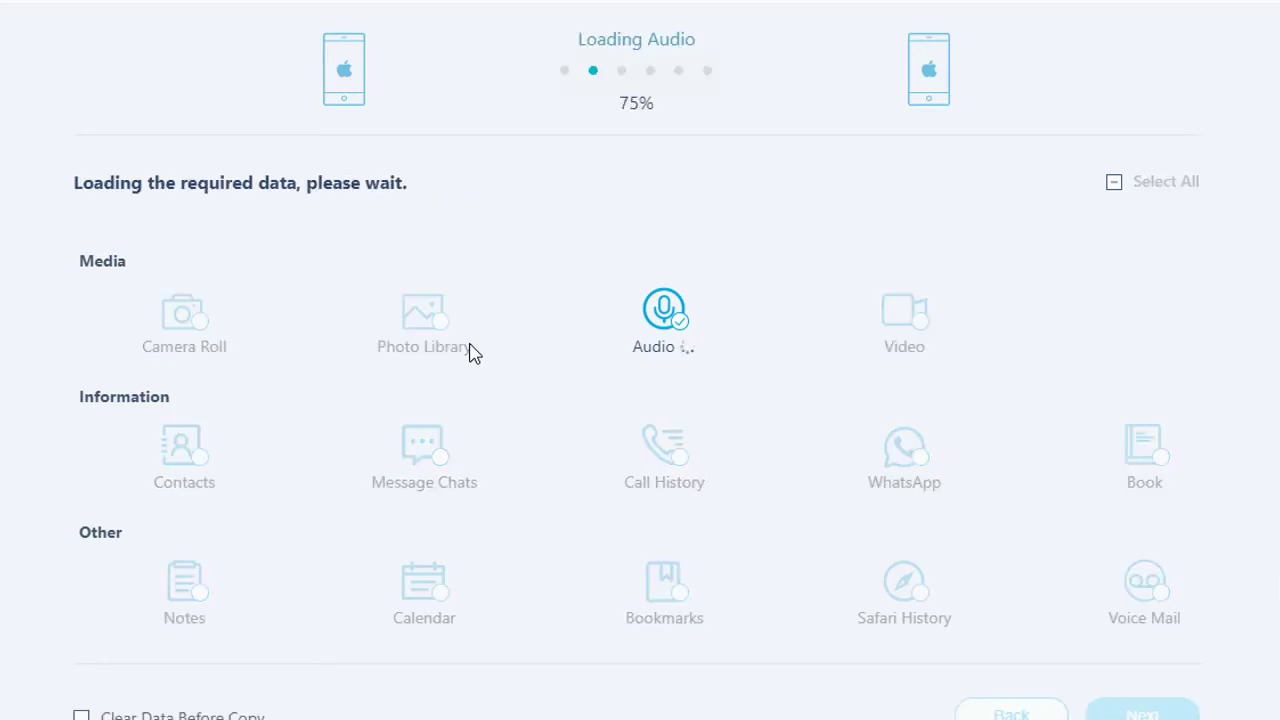
left_click(1140, 712)
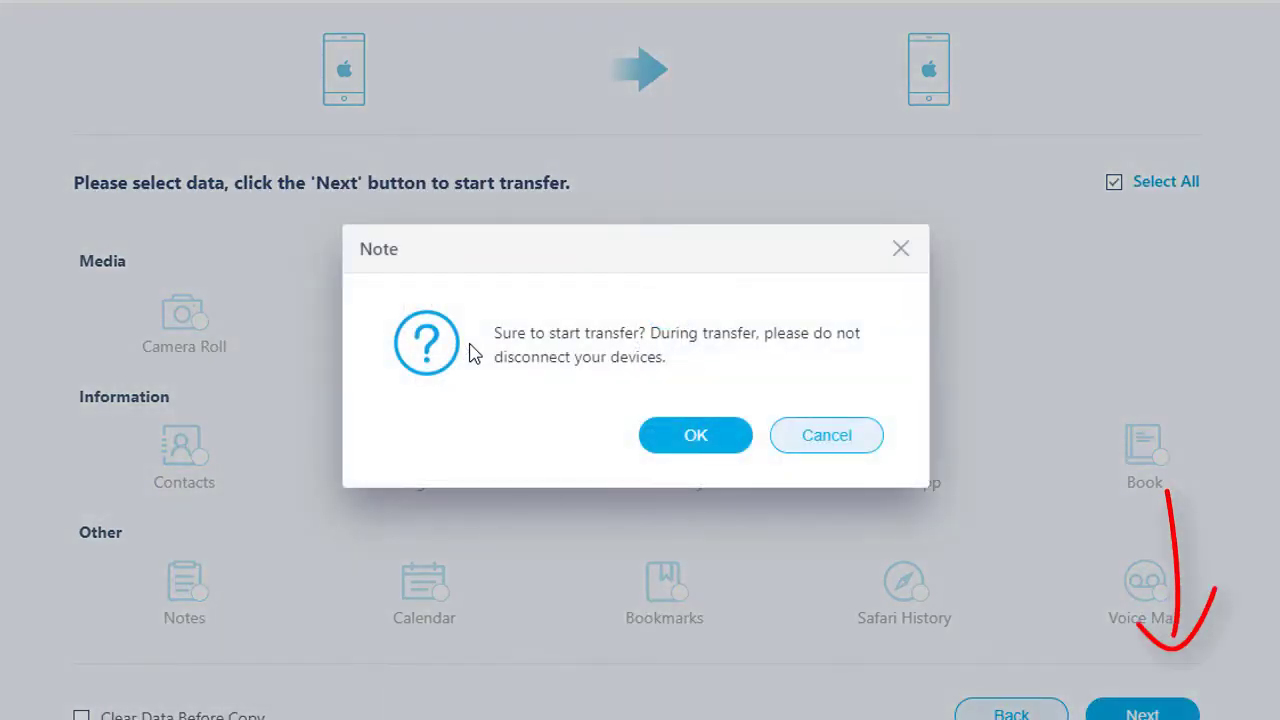
left_click(696, 436)
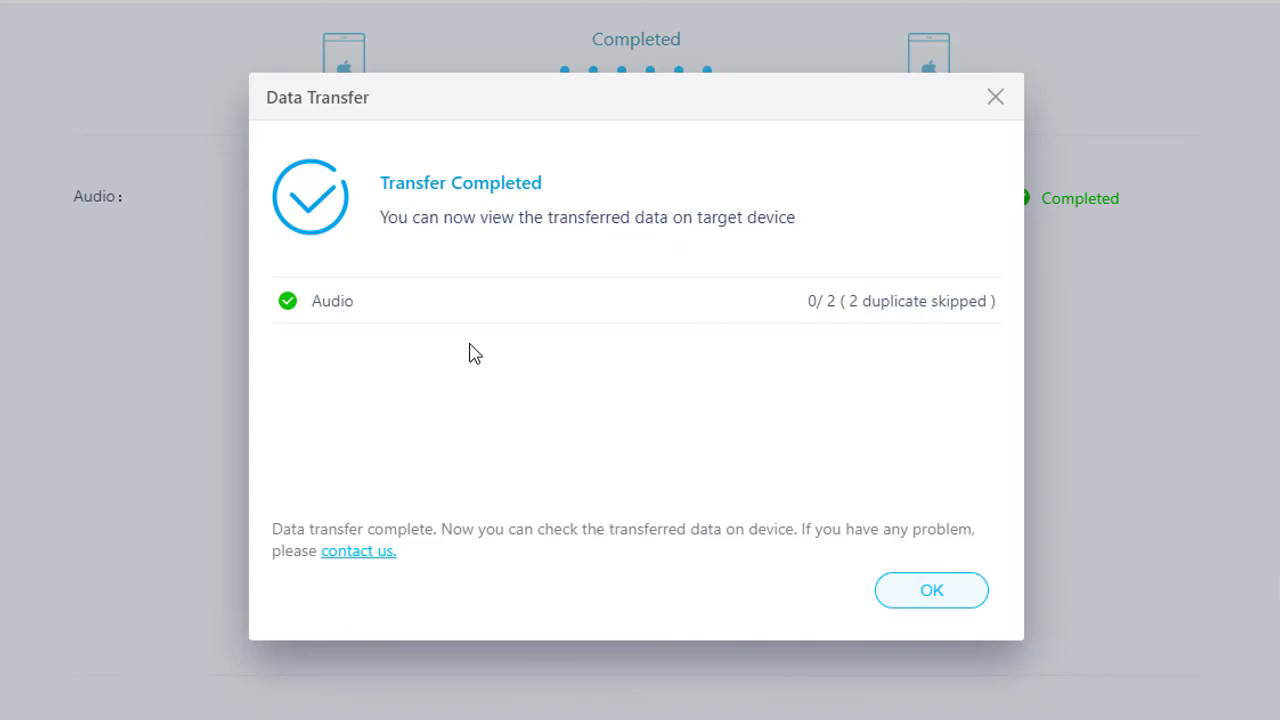
left_click(930, 590)
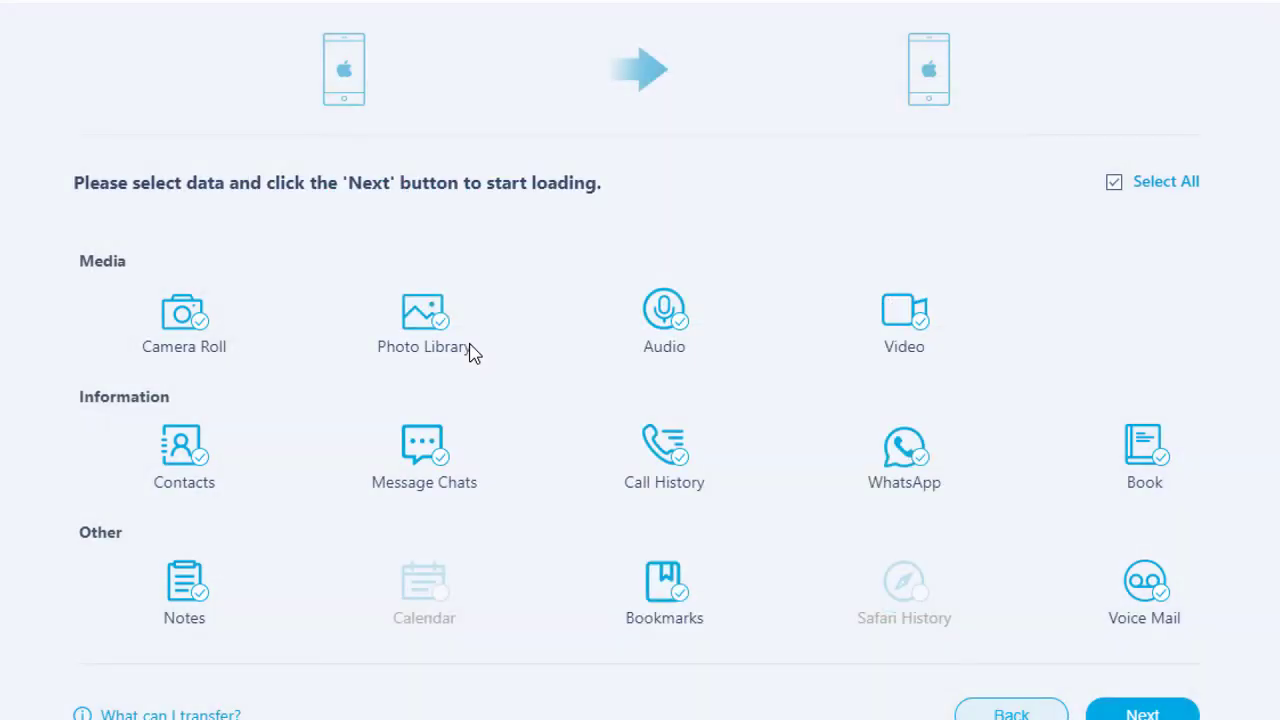